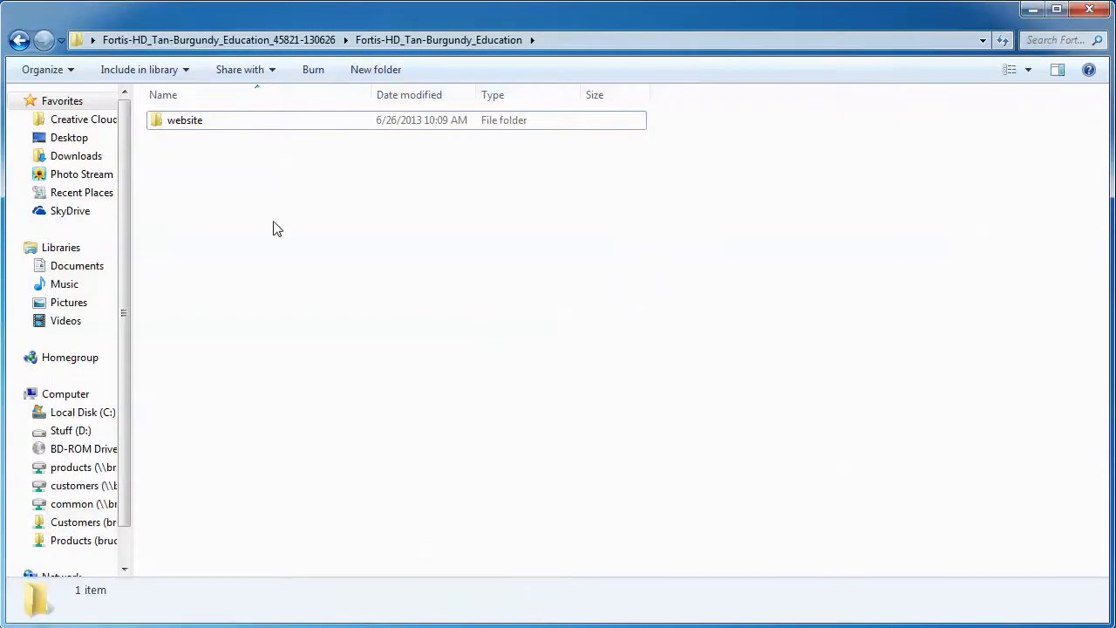
# Reopen the downloaded Fortis template folder from the desktop and select its zip archive.
pyautogui.click(1088, 9)
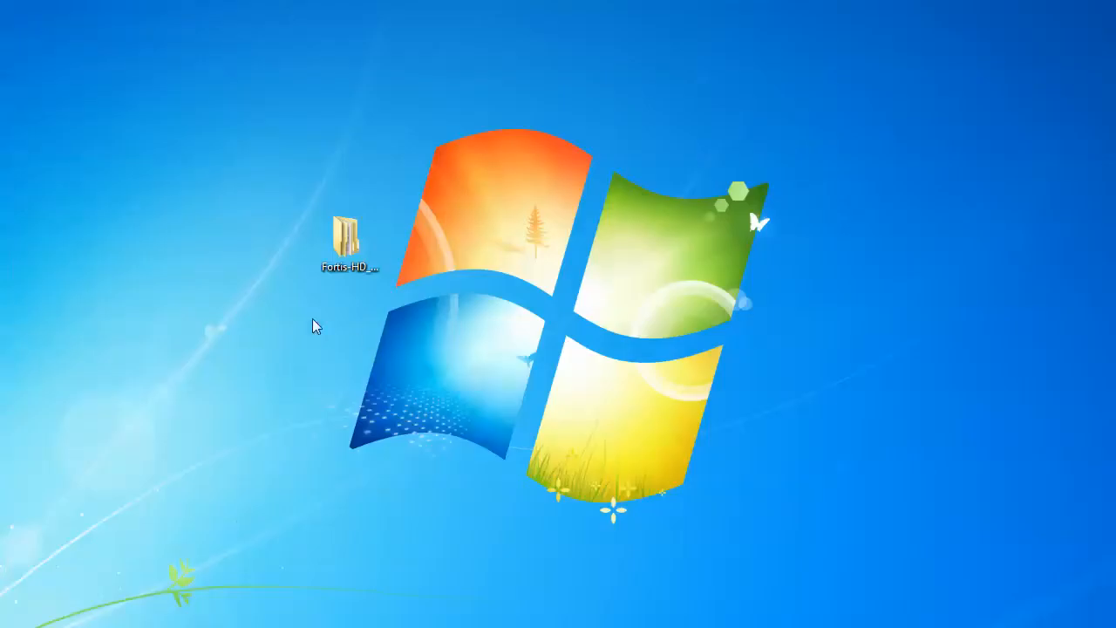
pyautogui.click(349, 230)
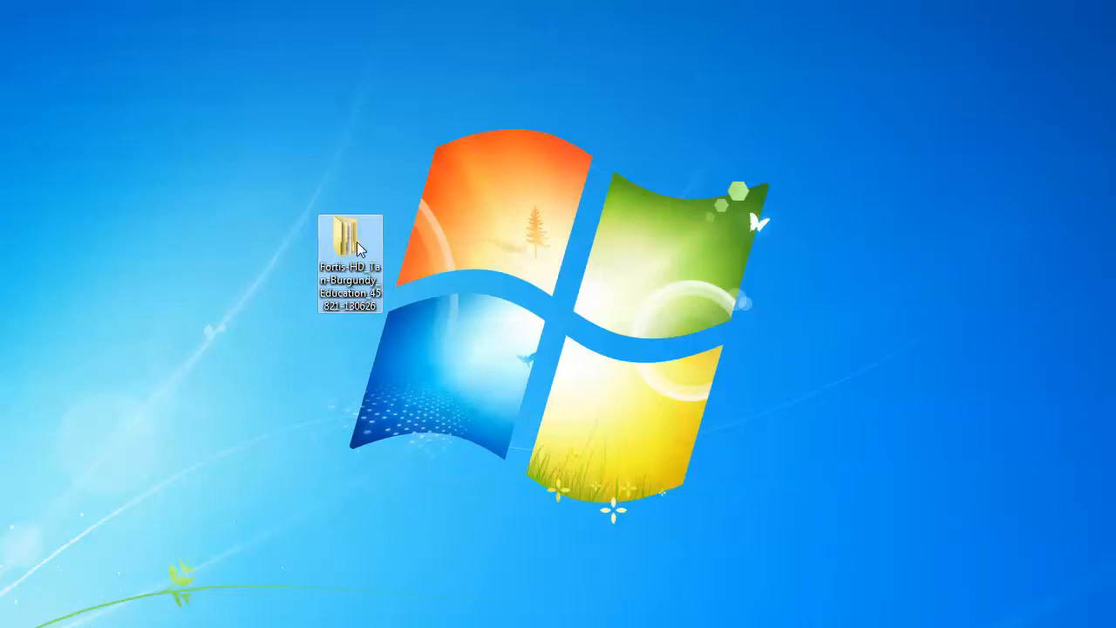
pyautogui.doubleClick(348, 235)
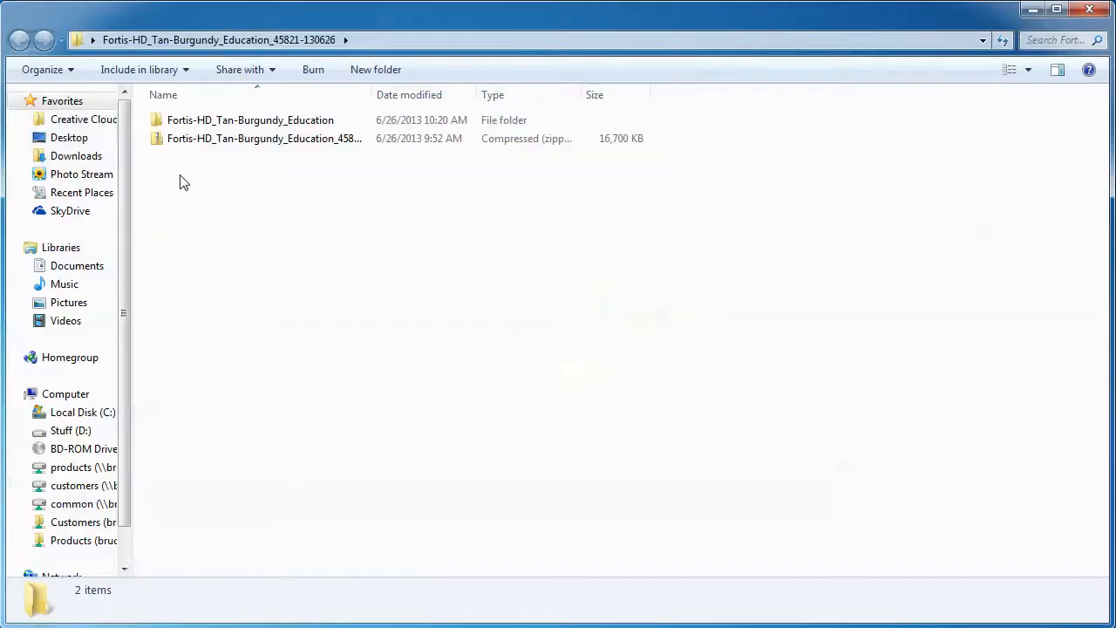
pyautogui.click(266, 138)
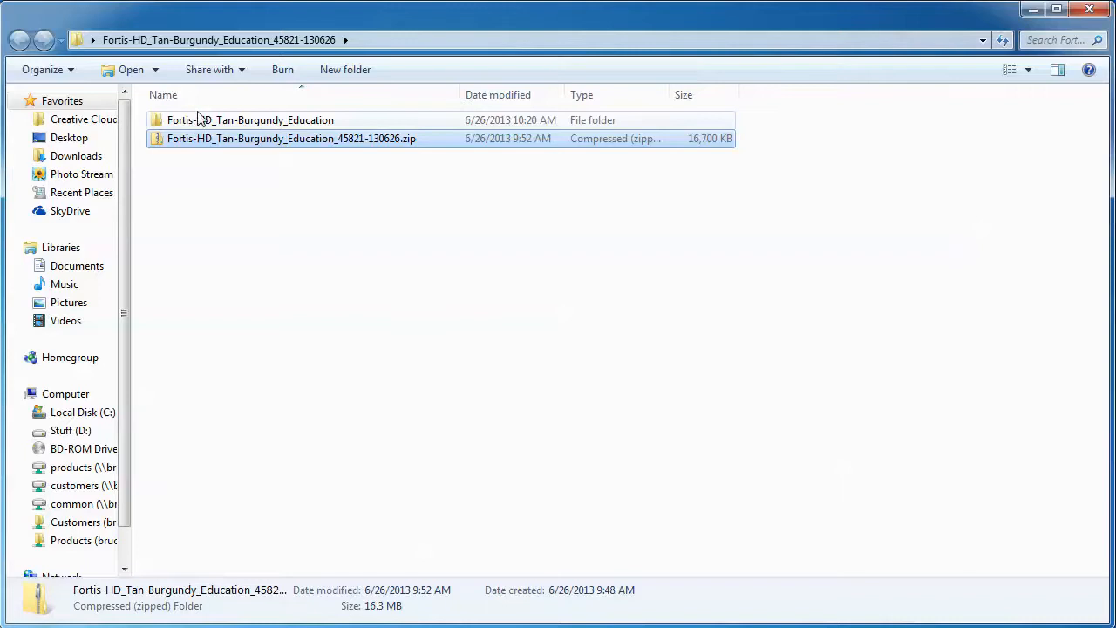
# Open Fortis-HD_Tan-Burgundy_Education and its website folder to list the template subfolders and HTML pages.
pyautogui.doubleClick(251, 119)
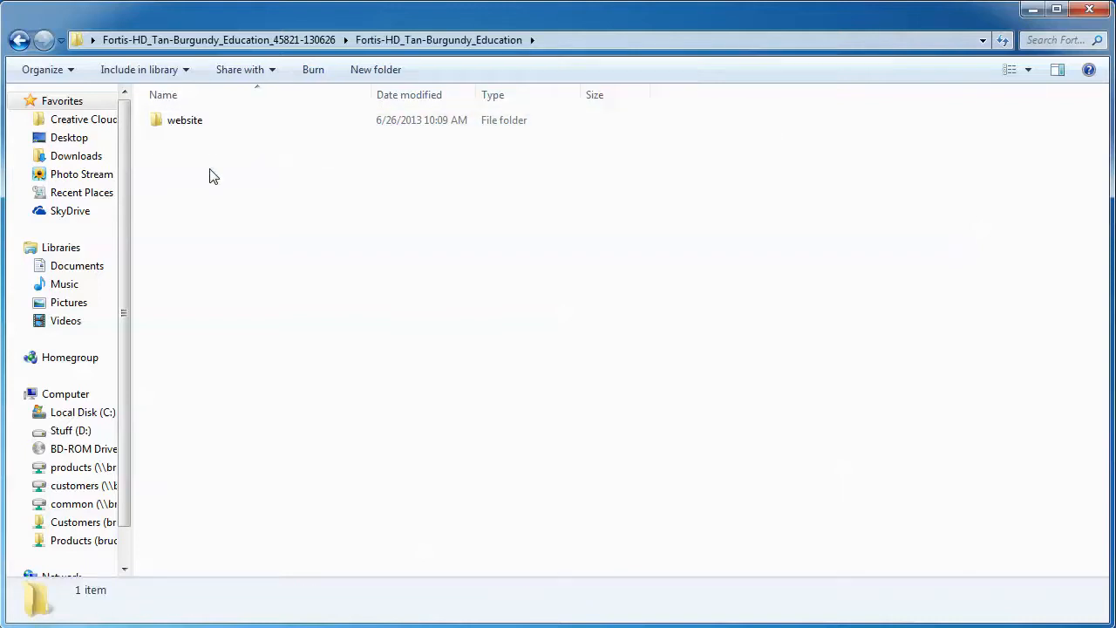
pyautogui.doubleClick(185, 119)
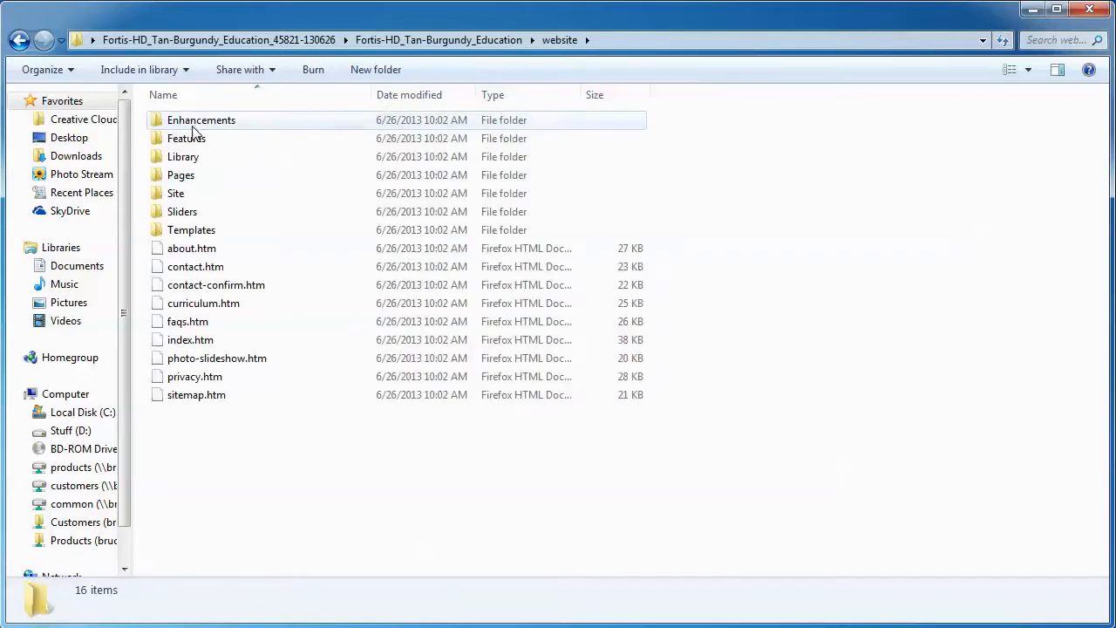
pyautogui.click(195, 394)
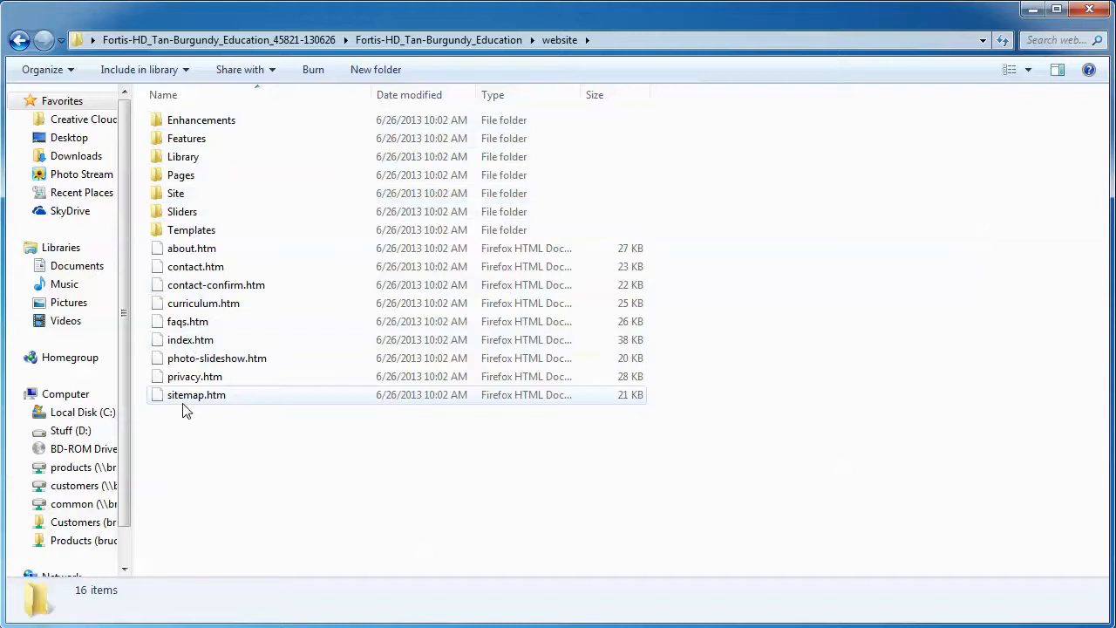
pyautogui.moveTo(173, 410)
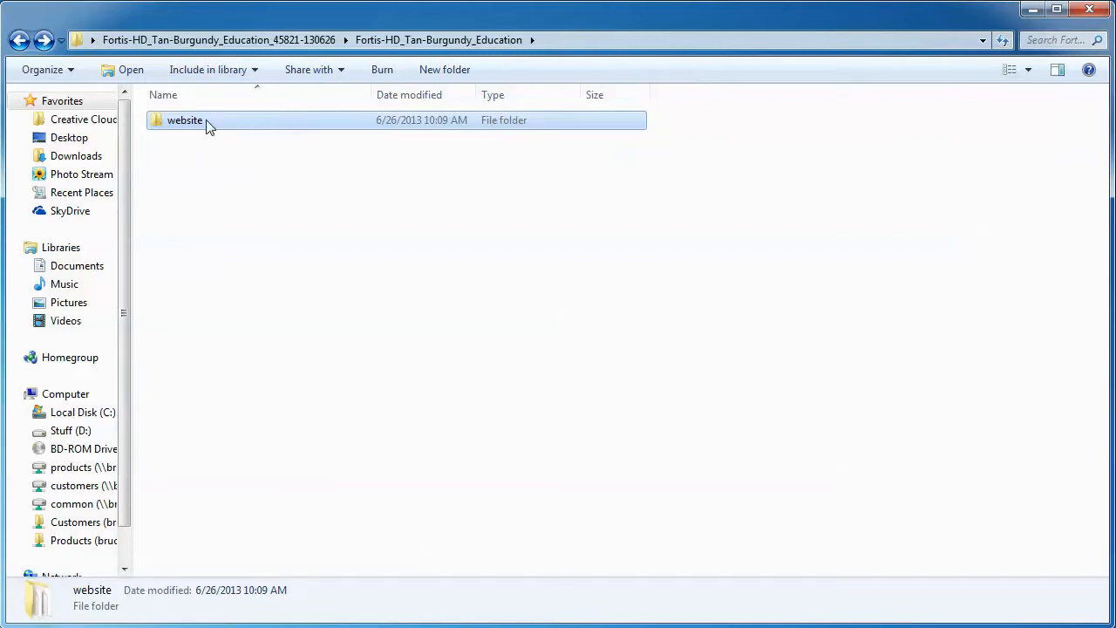
pyautogui.moveTo(244, 196)
pyautogui.write('website - origianl')
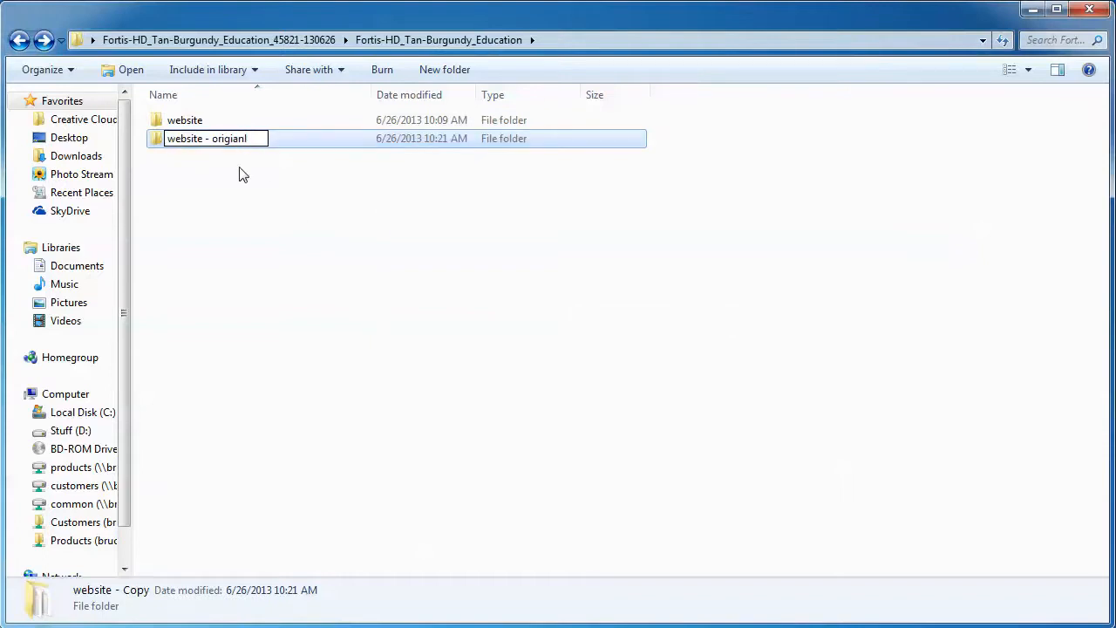
# Confirm the duplicated folder's new name 'website - original' as a backup beside website.
pyautogui.press('Return')
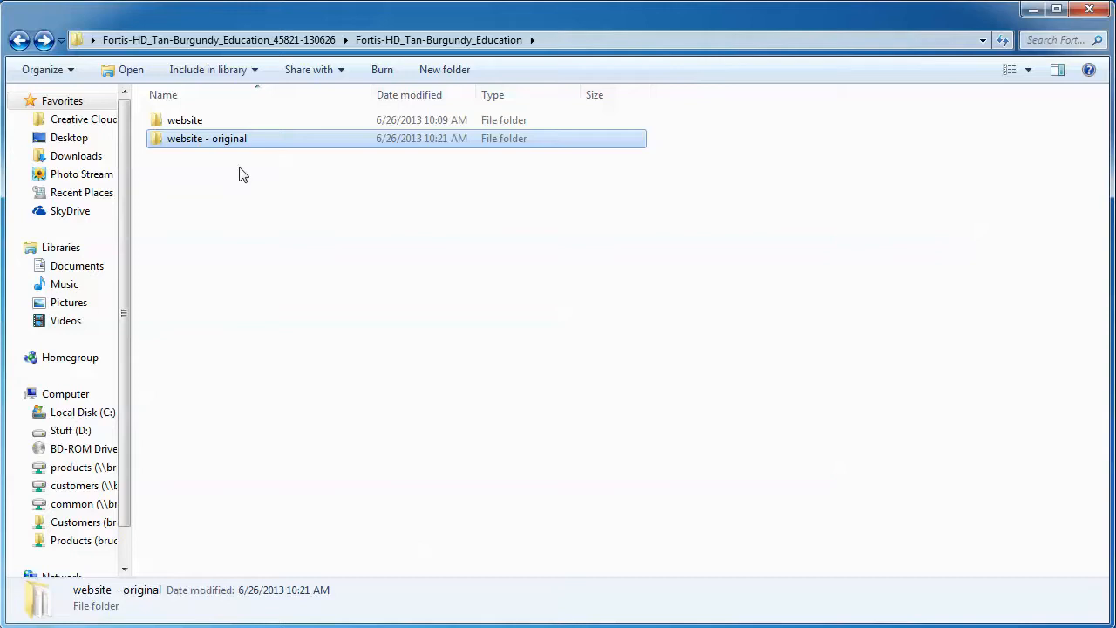
pyautogui.moveTo(1034, 168)
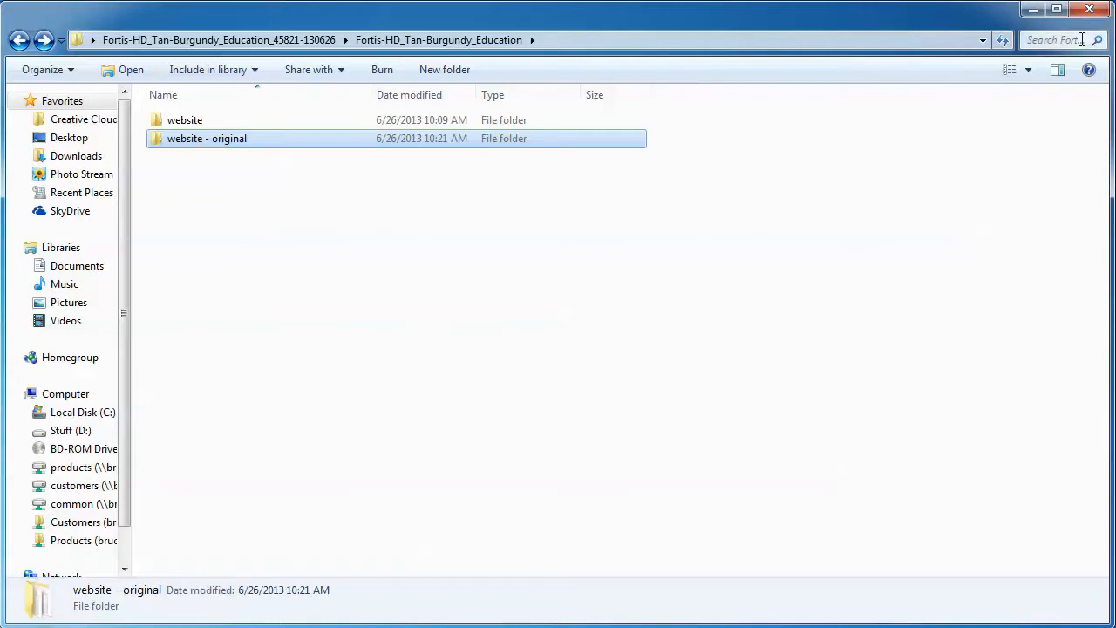
# Switch to Dreamweaver and show the Site menu commands.
pyautogui.click(1088, 8)
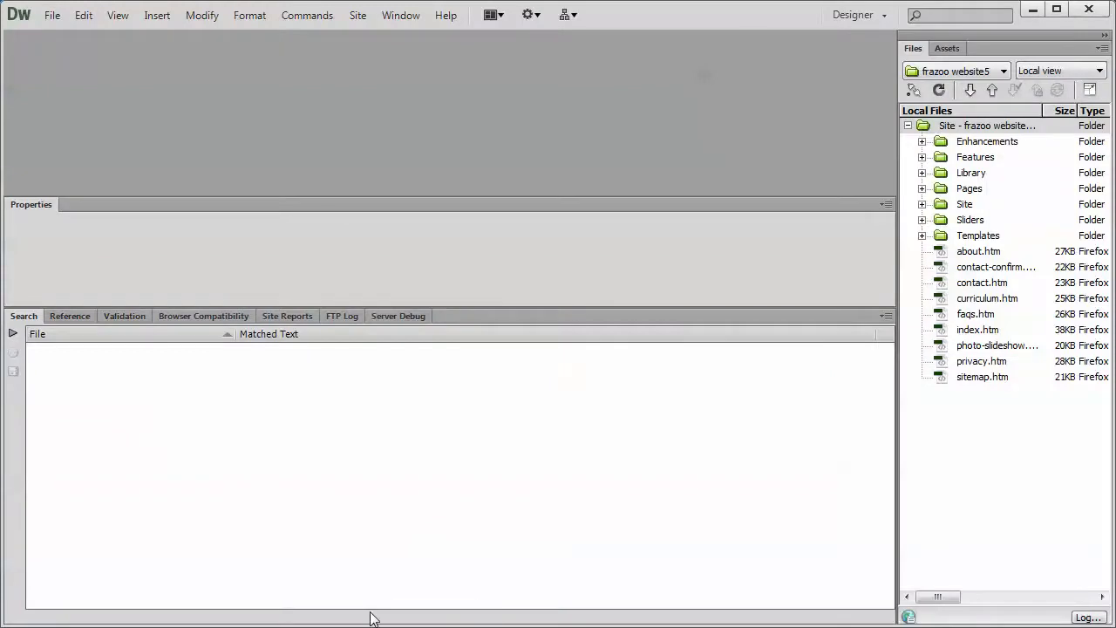
pyautogui.moveTo(684, 12)
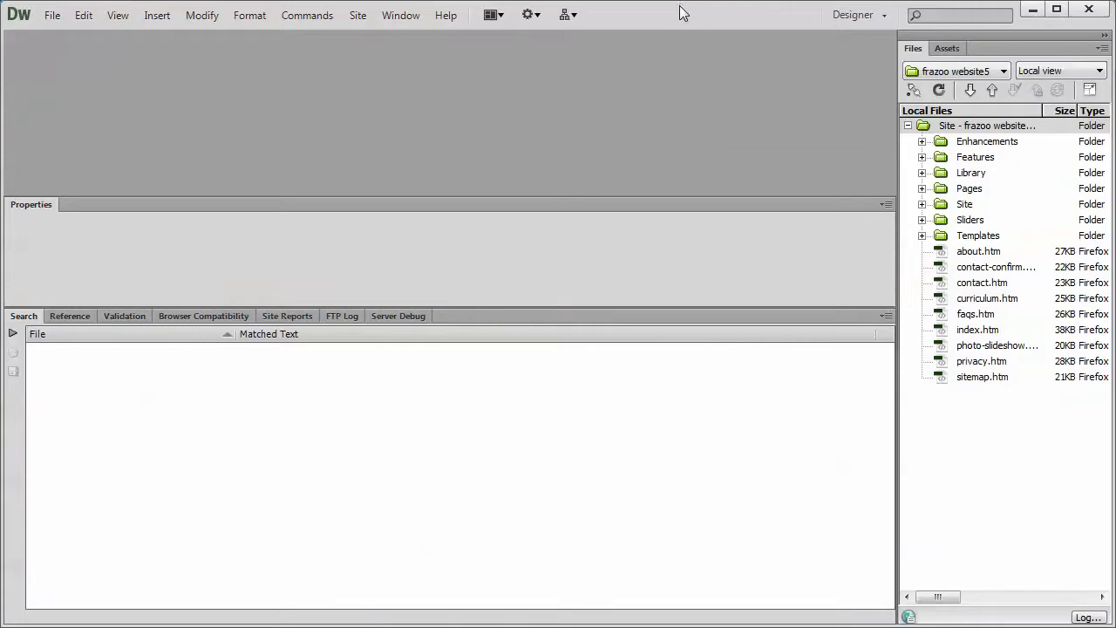
pyautogui.click(357, 14)
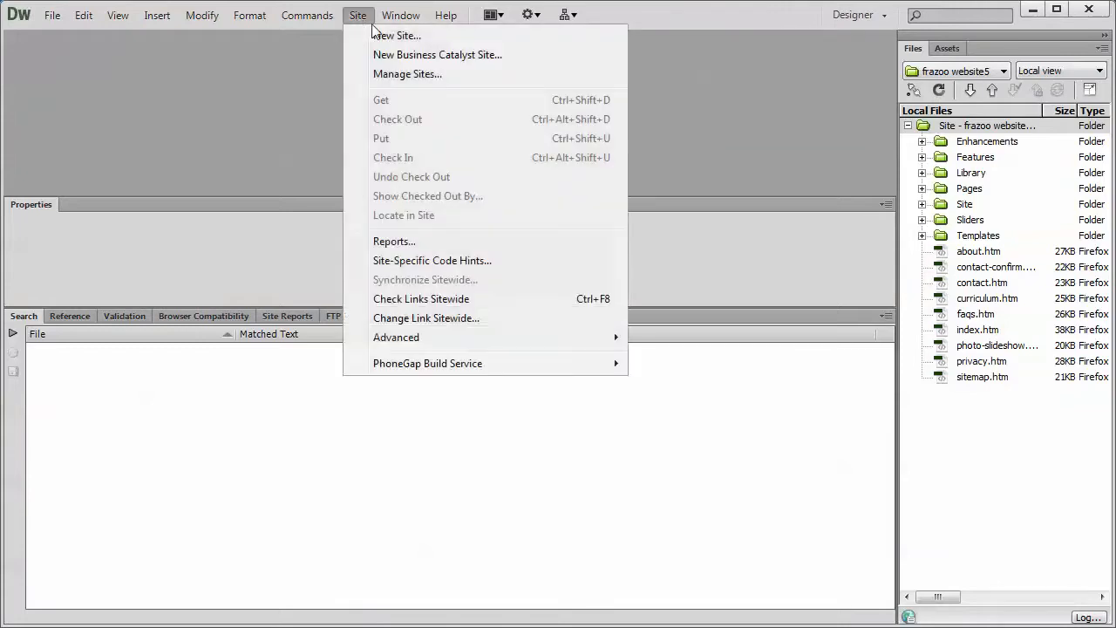
# Begin a New Site definition and enter the site name 'frazoo 6'.
pyautogui.click(396, 35)
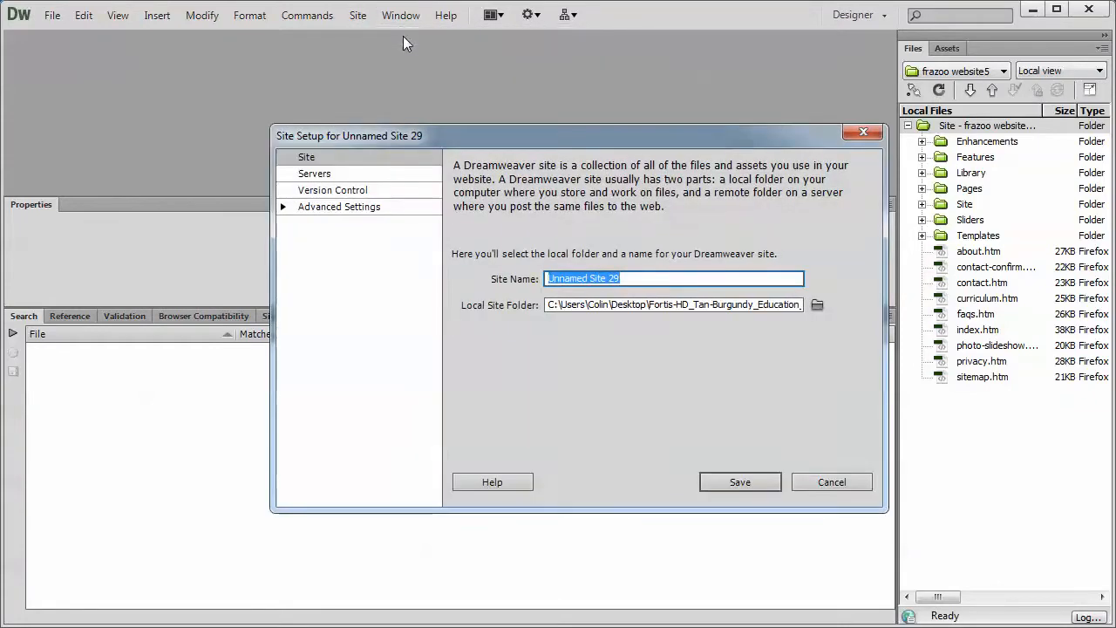
pyautogui.moveTo(522, 139)
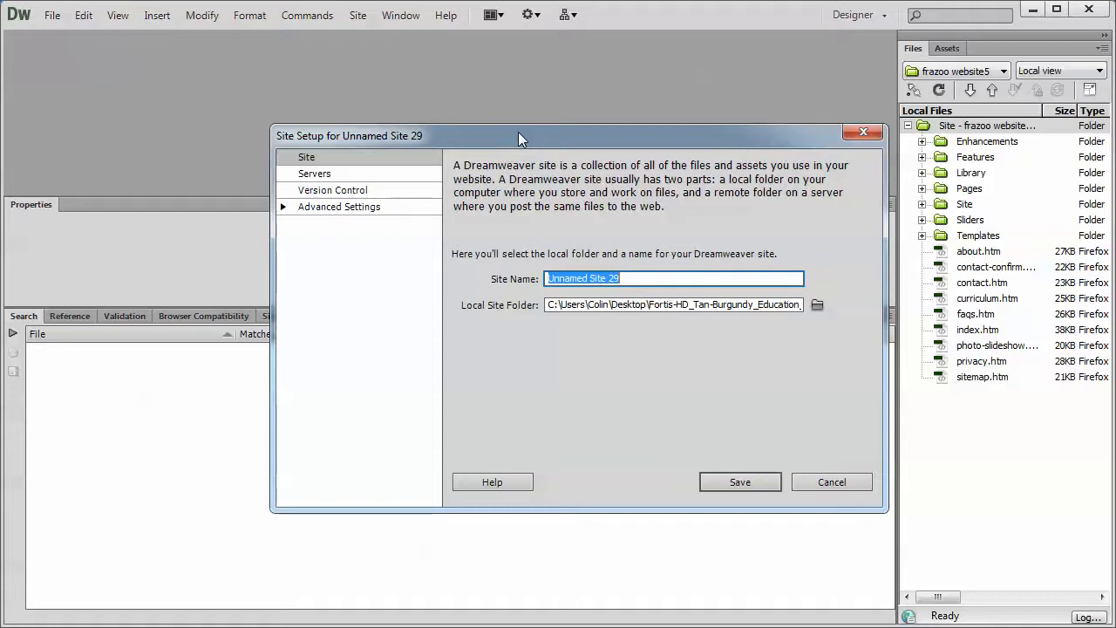
pyautogui.moveTo(557, 141)
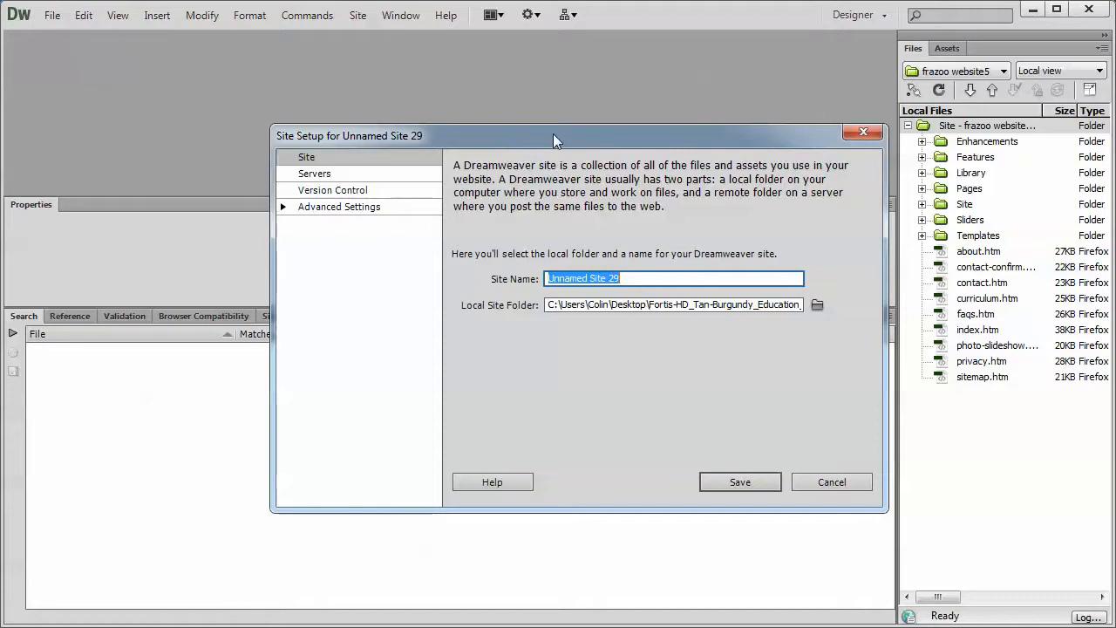
pyautogui.moveTo(527, 143)
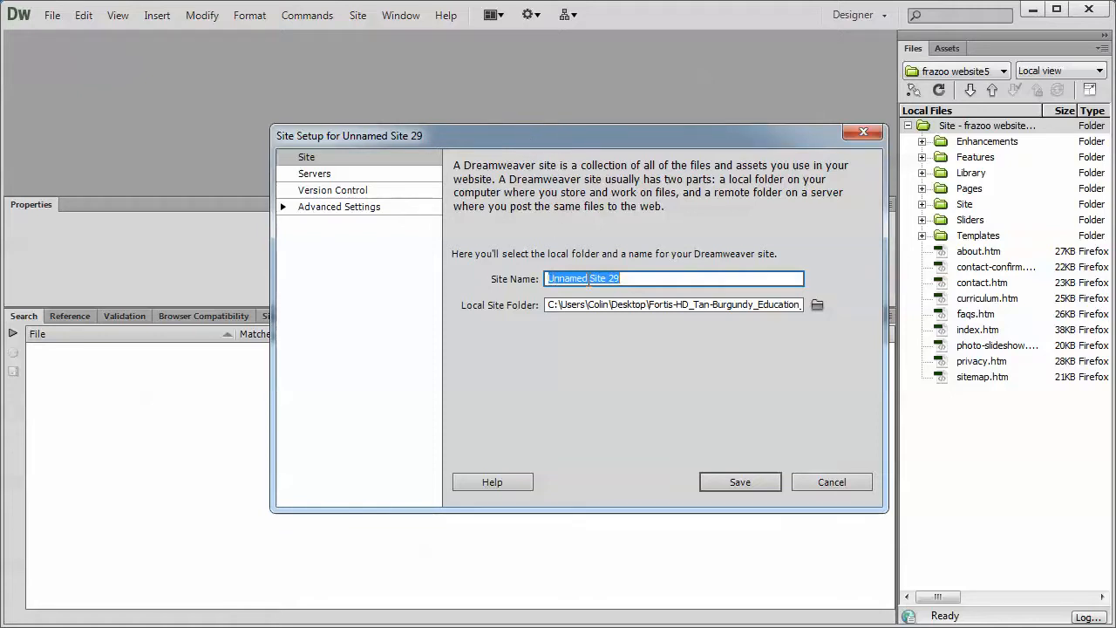
pyautogui.write('frazil')
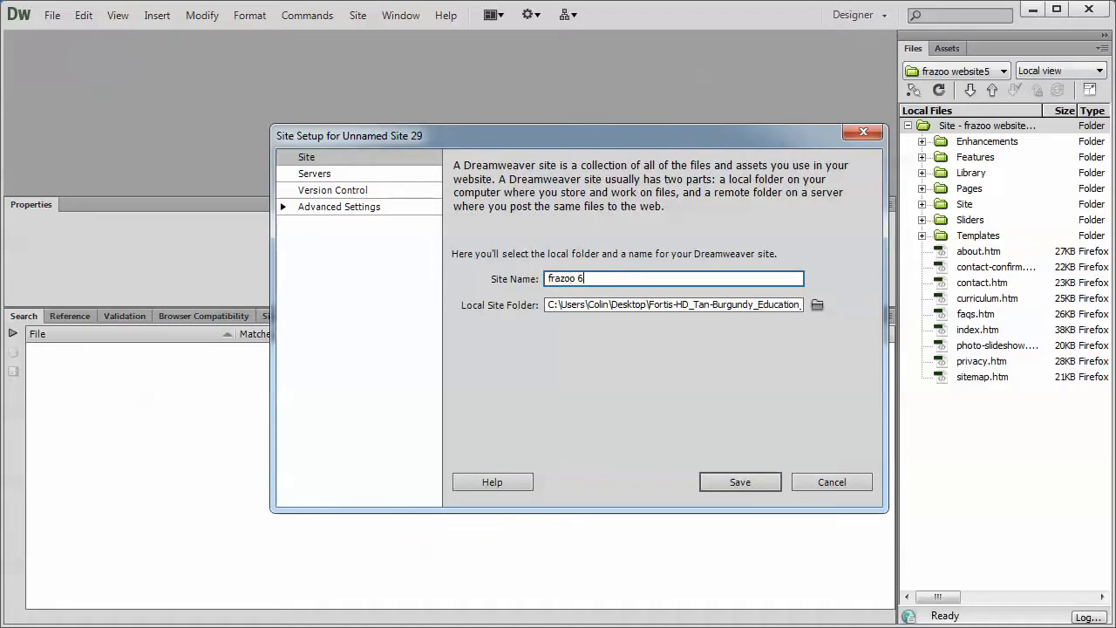
pyautogui.moveTo(527, 318)
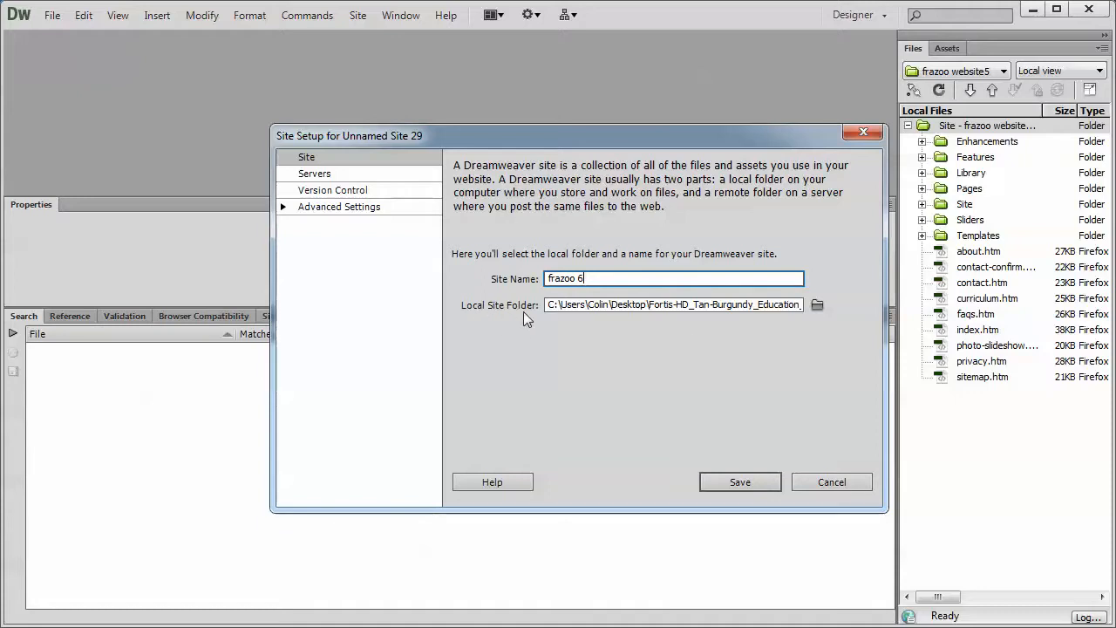
pyautogui.moveTo(818, 305)
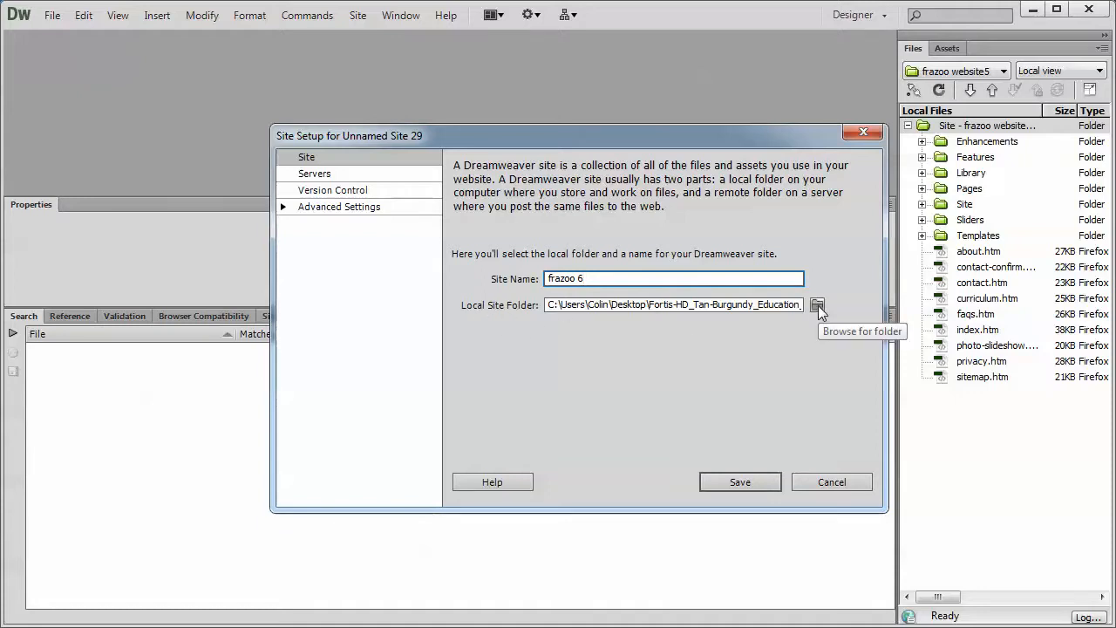
# Browse from the Desktop into the Fortis download's Fortis-HD_Tan-Burgundy_Education > website folder.
pyautogui.click(816, 304)
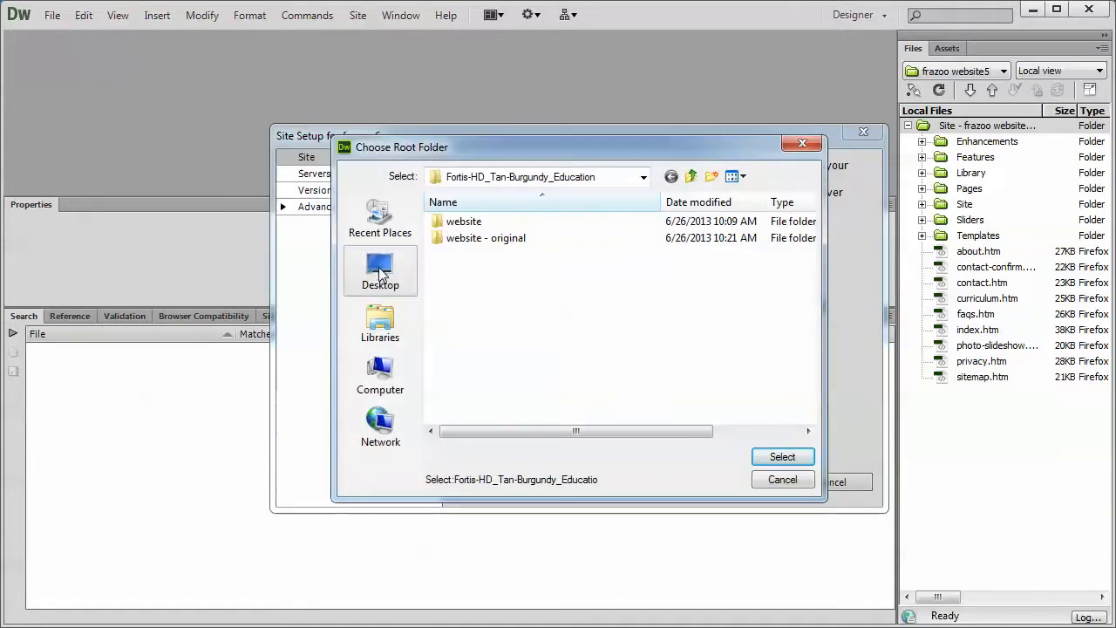
pyautogui.click(381, 271)
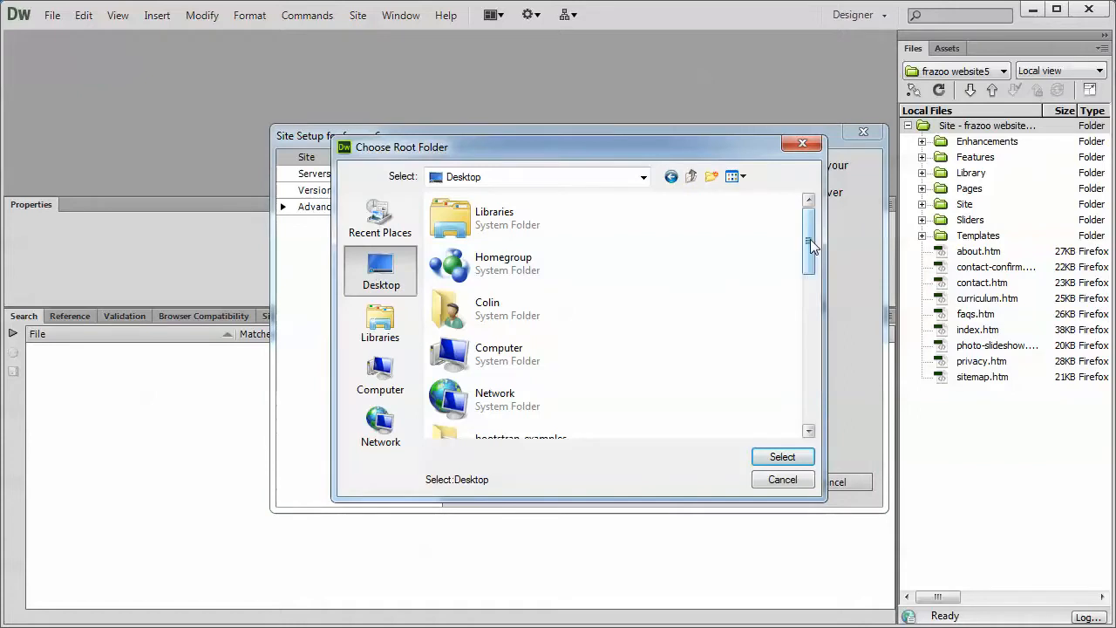
pyautogui.scroll(-3)
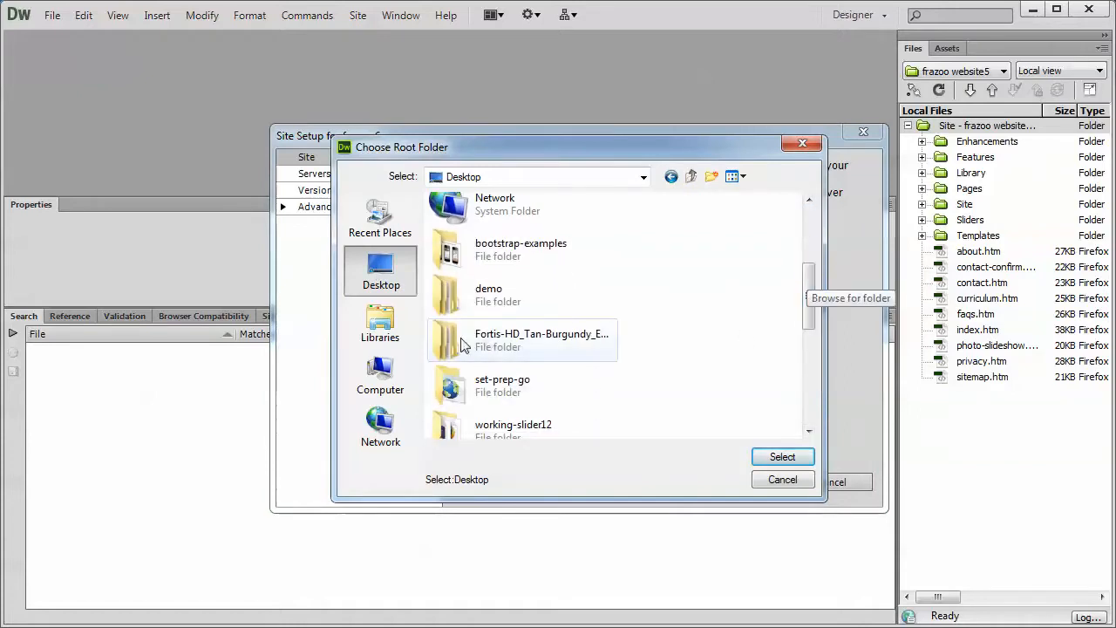
pyautogui.moveTo(510, 340)
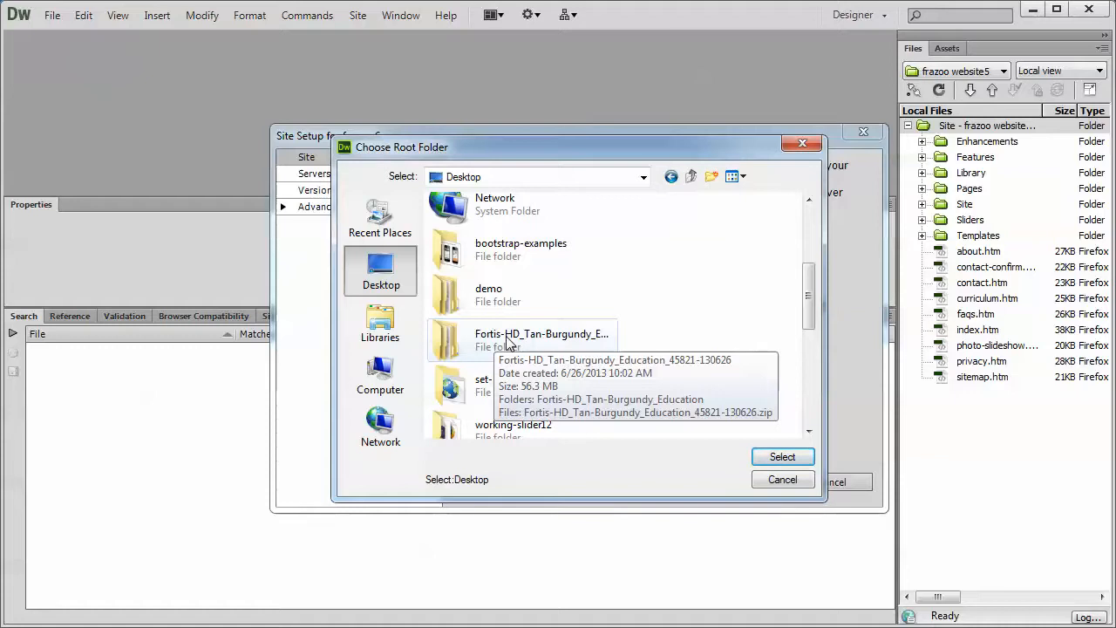
pyautogui.doubleClick(541, 340)
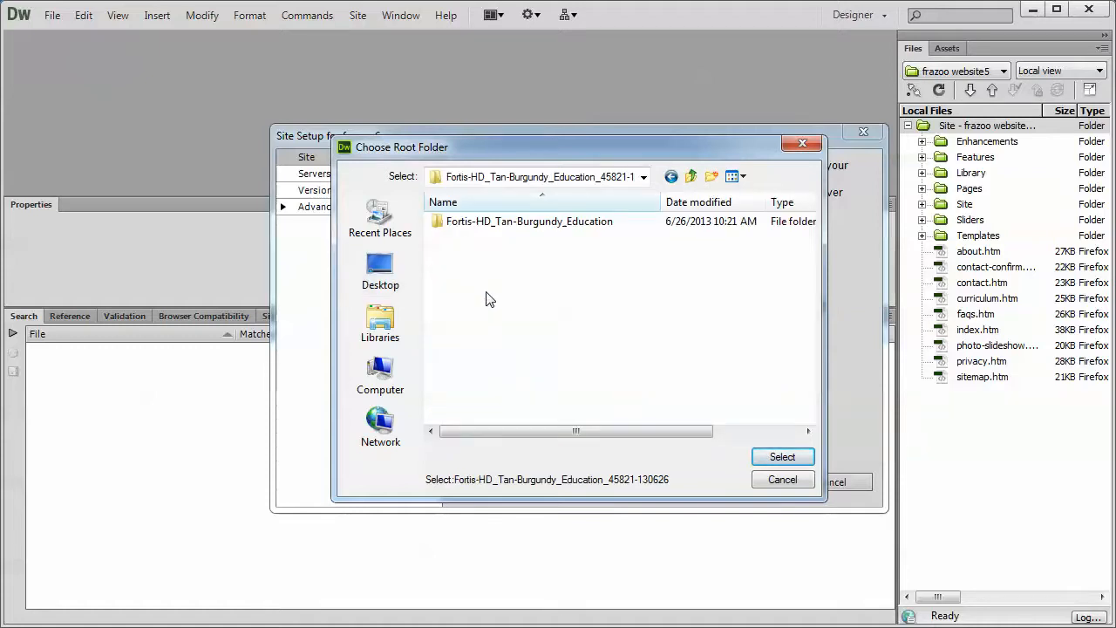
pyautogui.doubleClick(530, 220)
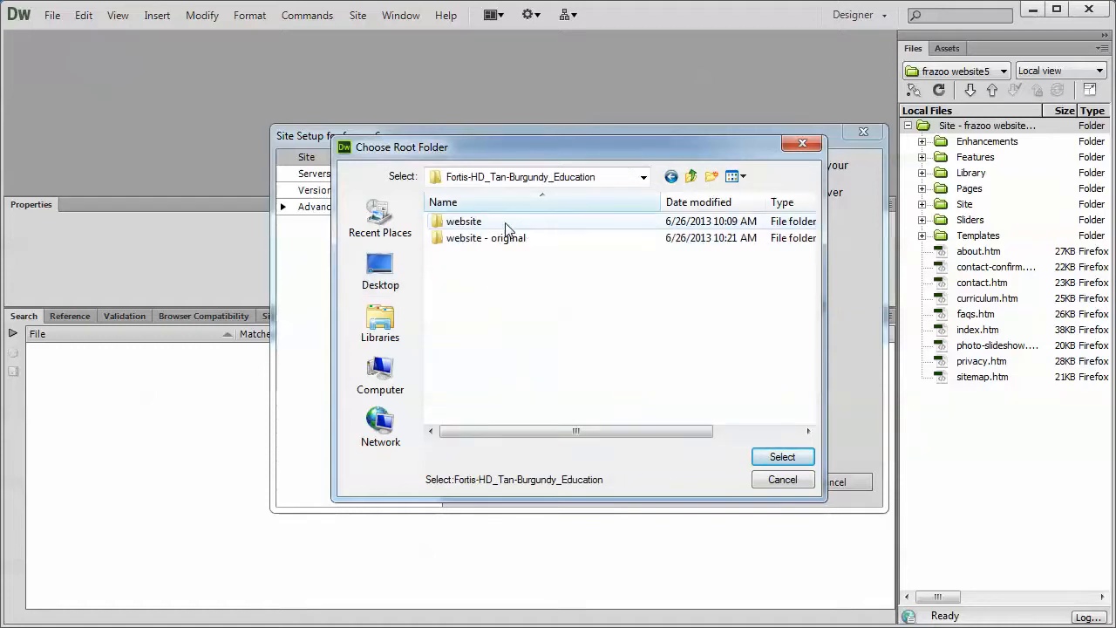
pyautogui.click(464, 220)
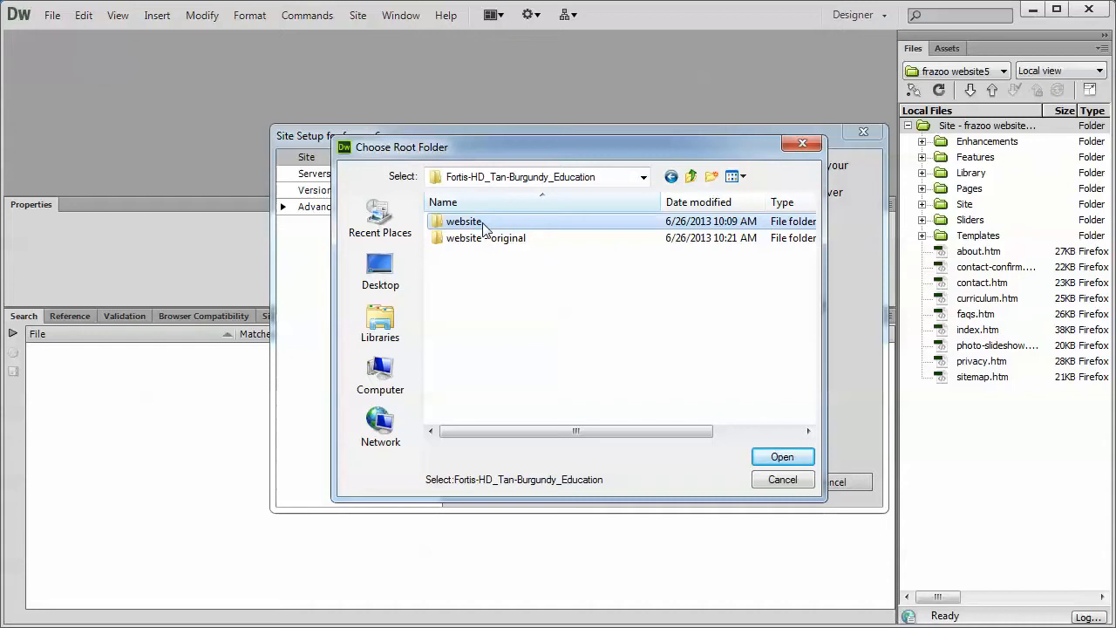
pyautogui.doubleClick(464, 220)
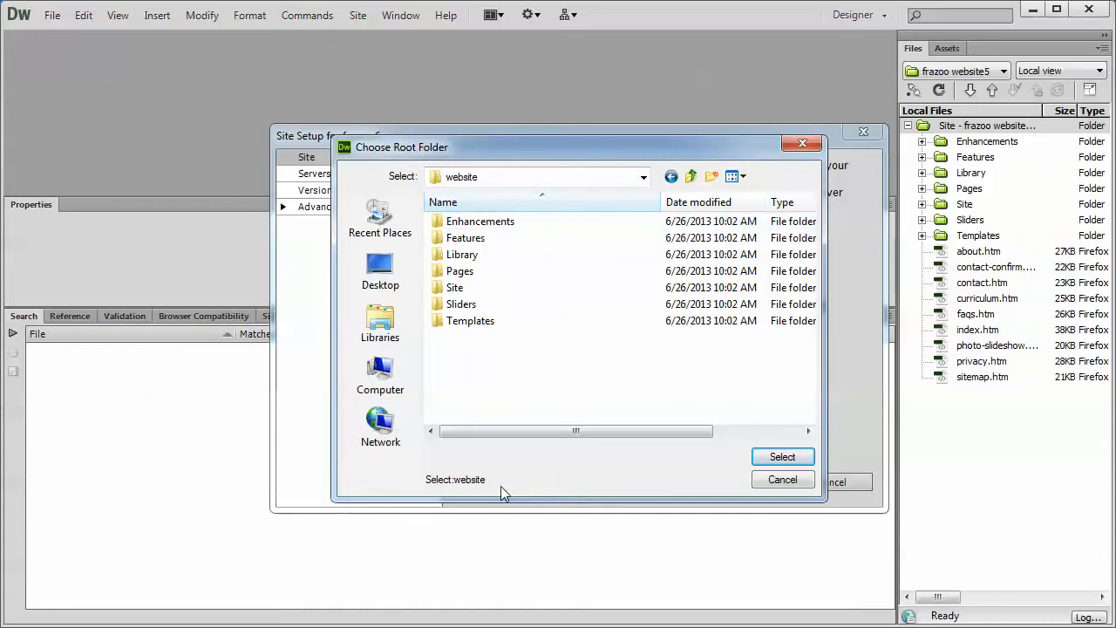
pyautogui.moveTo(485, 486)
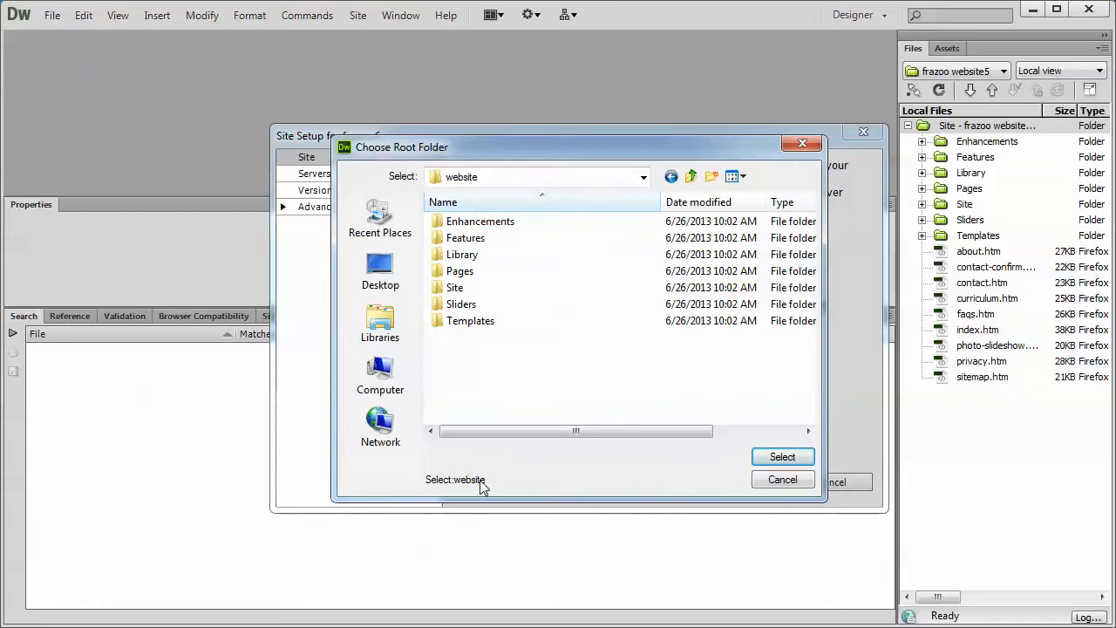
# After peeking in the Site subfolder, go back and choose website as the local root folder.
pyautogui.click(454, 287)
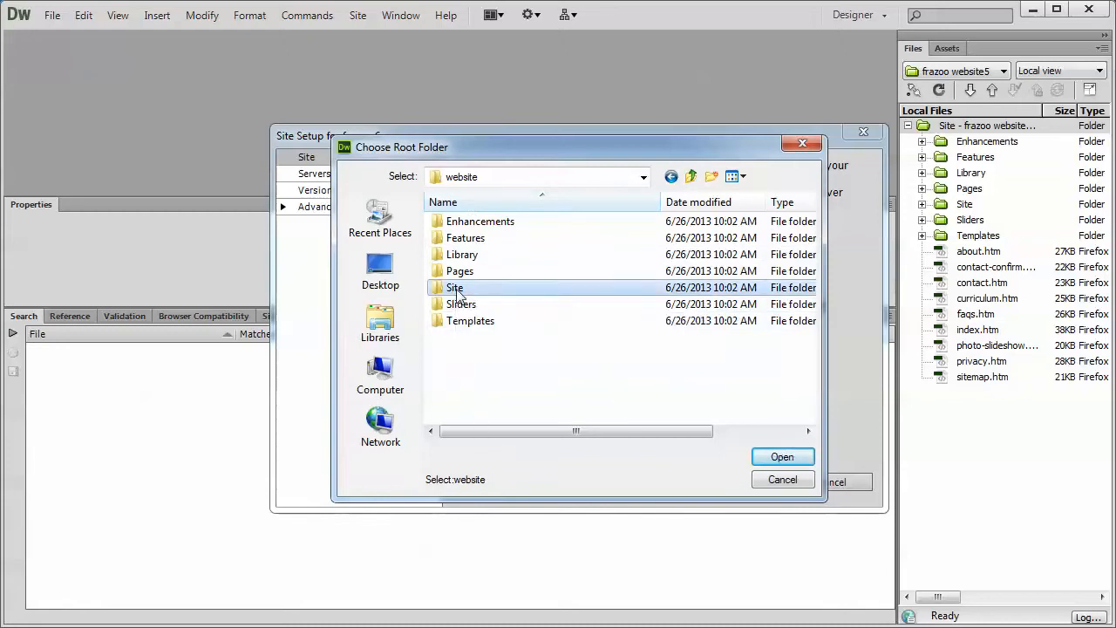
pyautogui.doubleClick(453, 288)
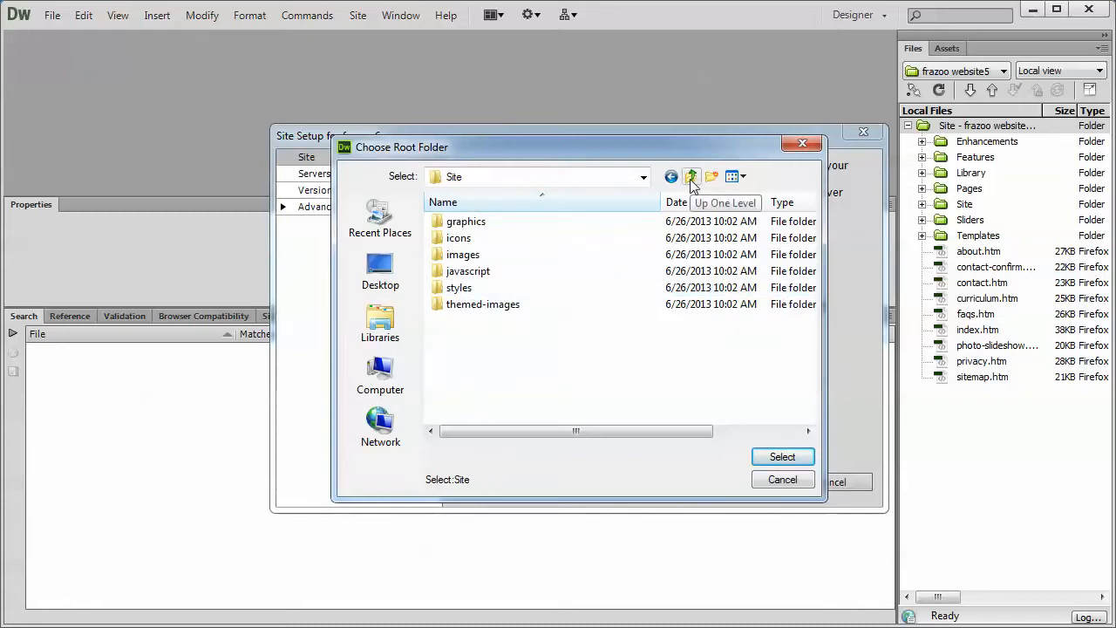
pyautogui.moveTo(691, 178)
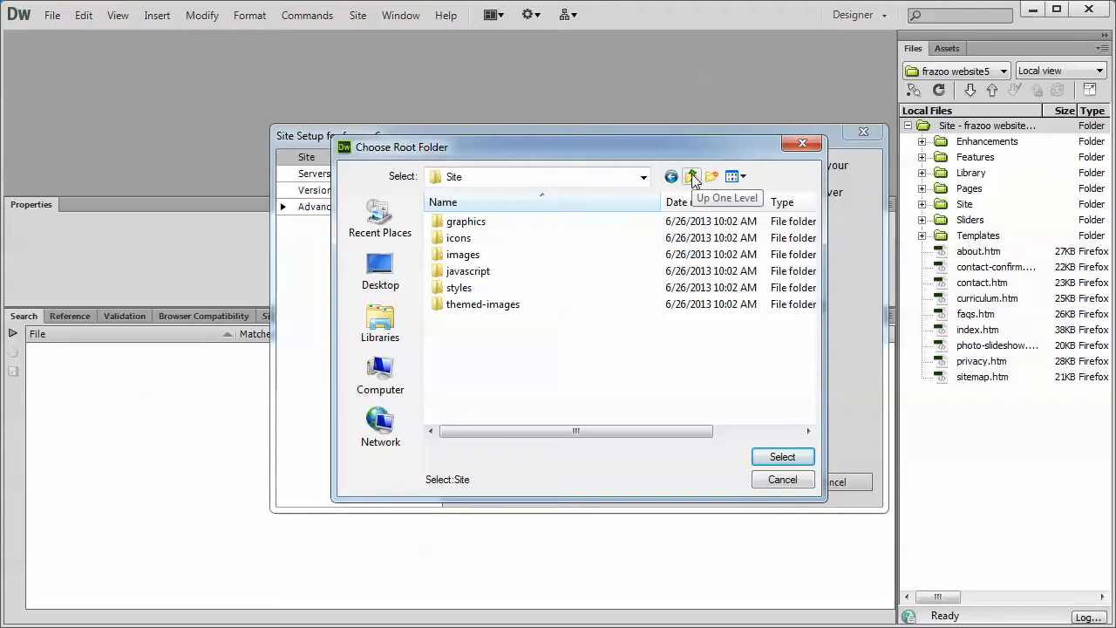
pyautogui.click(691, 177)
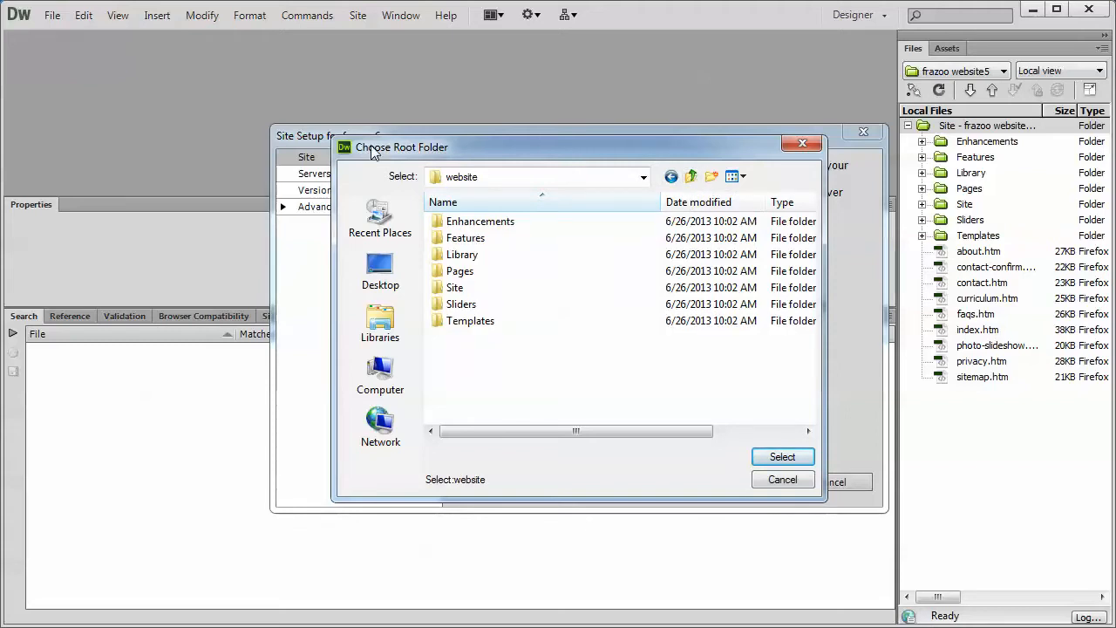
pyautogui.moveTo(515, 488)
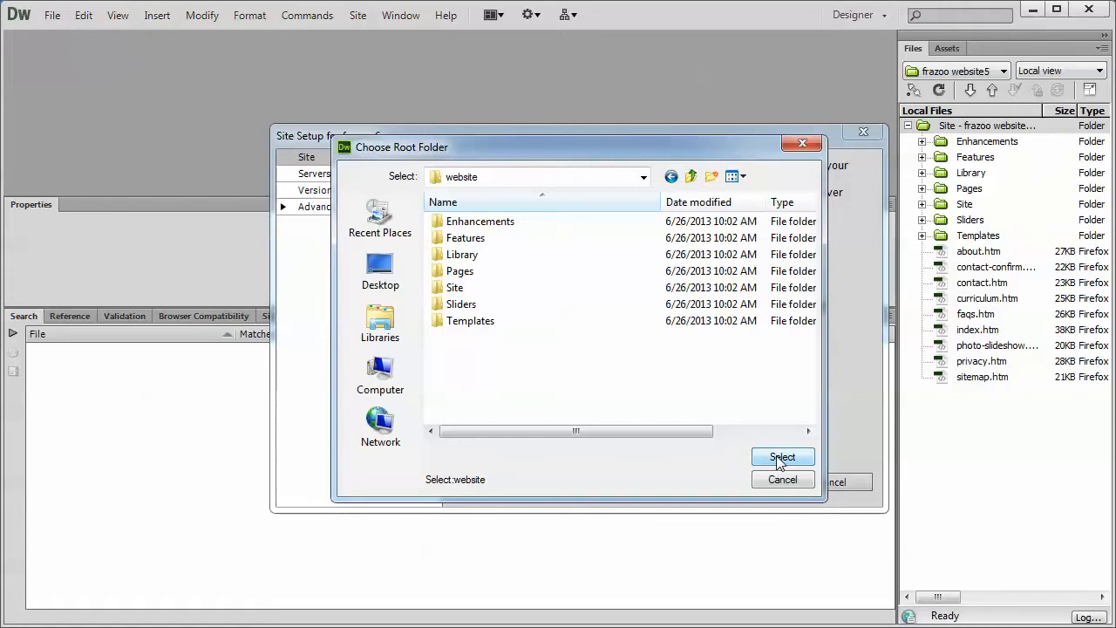
pyautogui.click(781, 457)
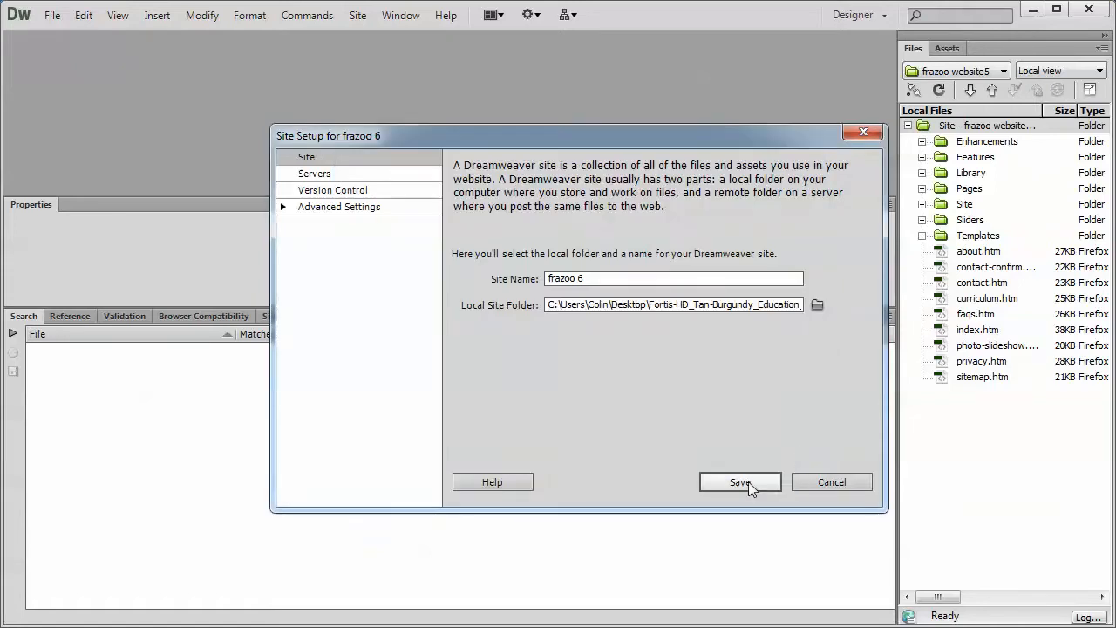
# Save the frazoo 6 site setup so the Files panel lists its template folders and pages.
pyautogui.click(739, 482)
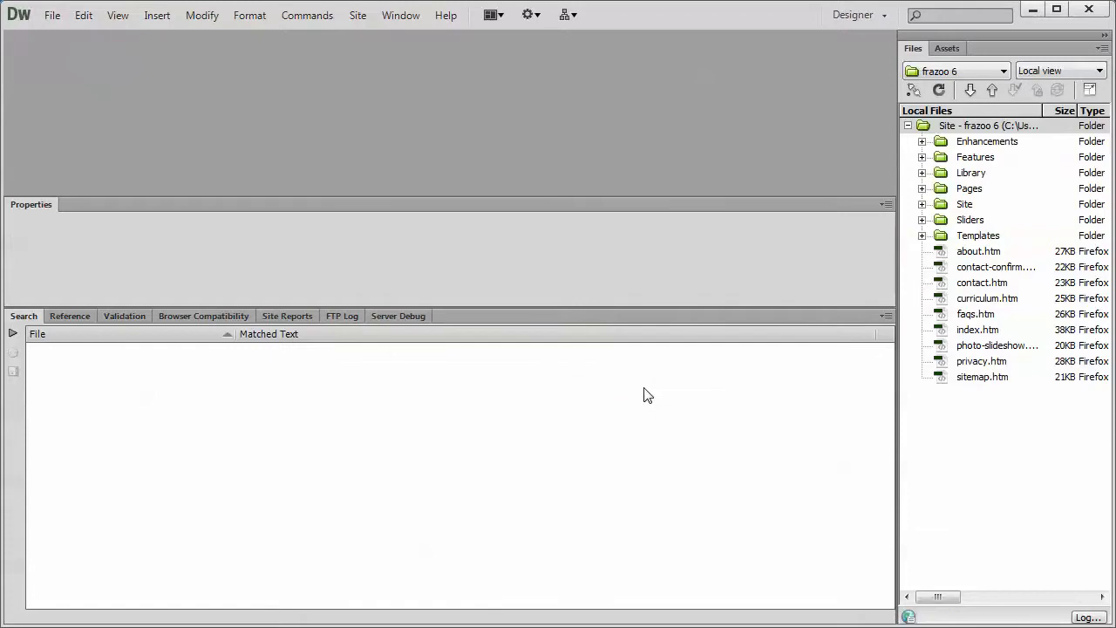
pyautogui.moveTo(740, 474)
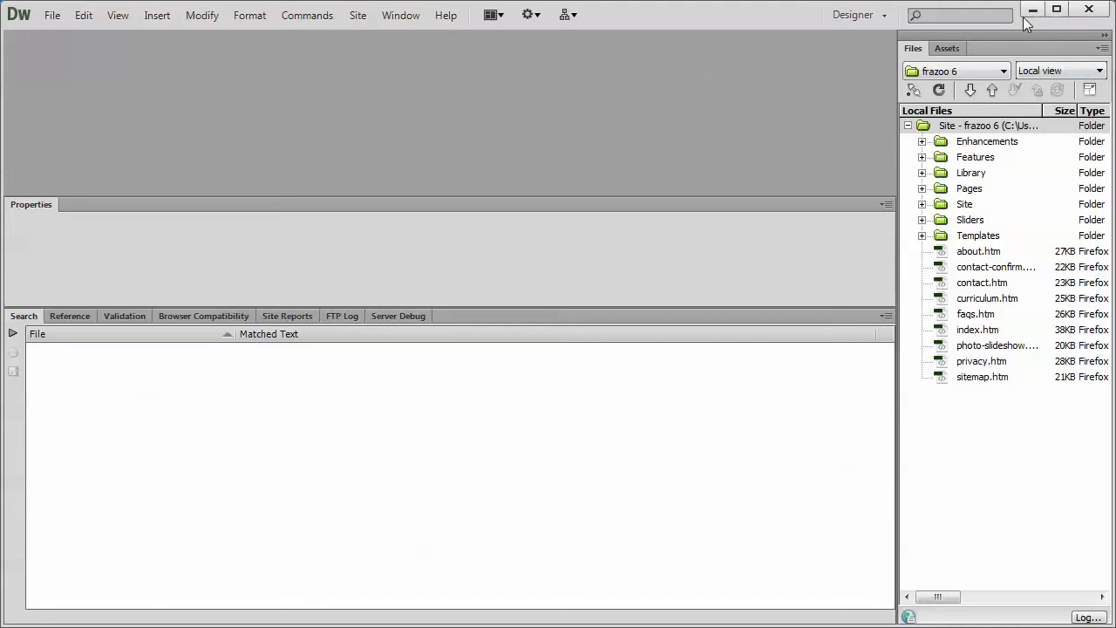
pyautogui.moveTo(1035, 10)
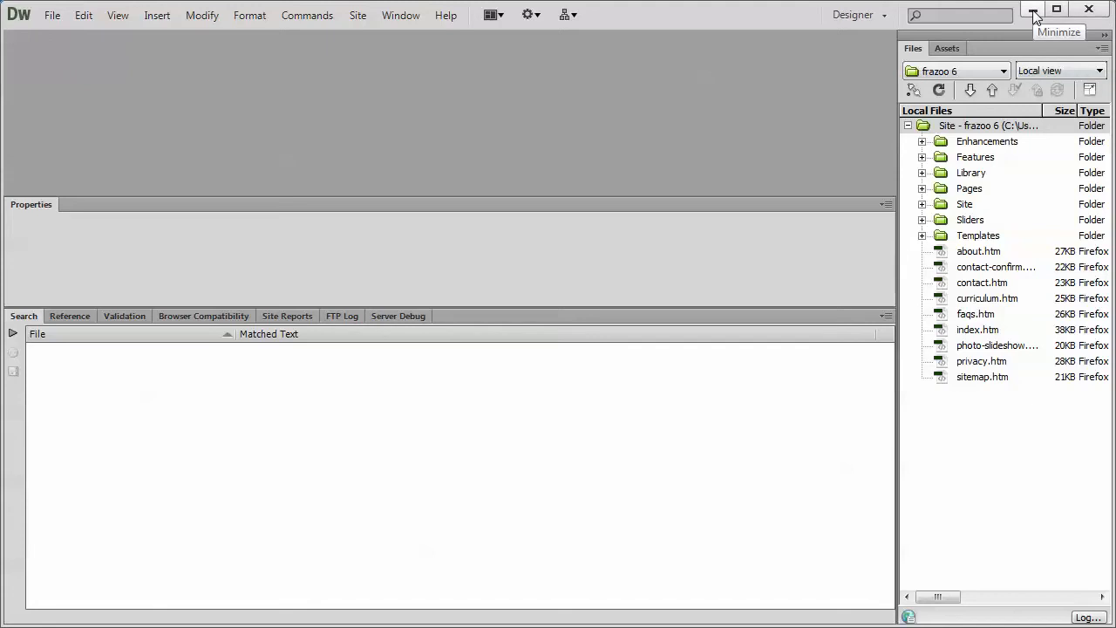
# Back in Explorer's template folder, copy website and name the copy website2.
pyautogui.click(1034, 10)
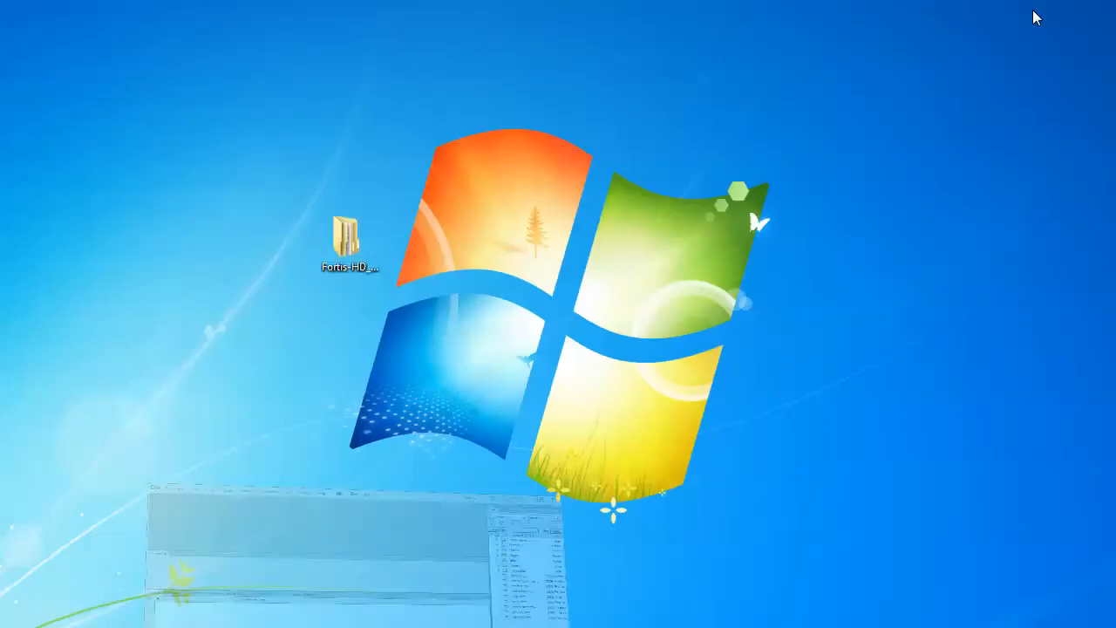
pyautogui.doubleClick(348, 230)
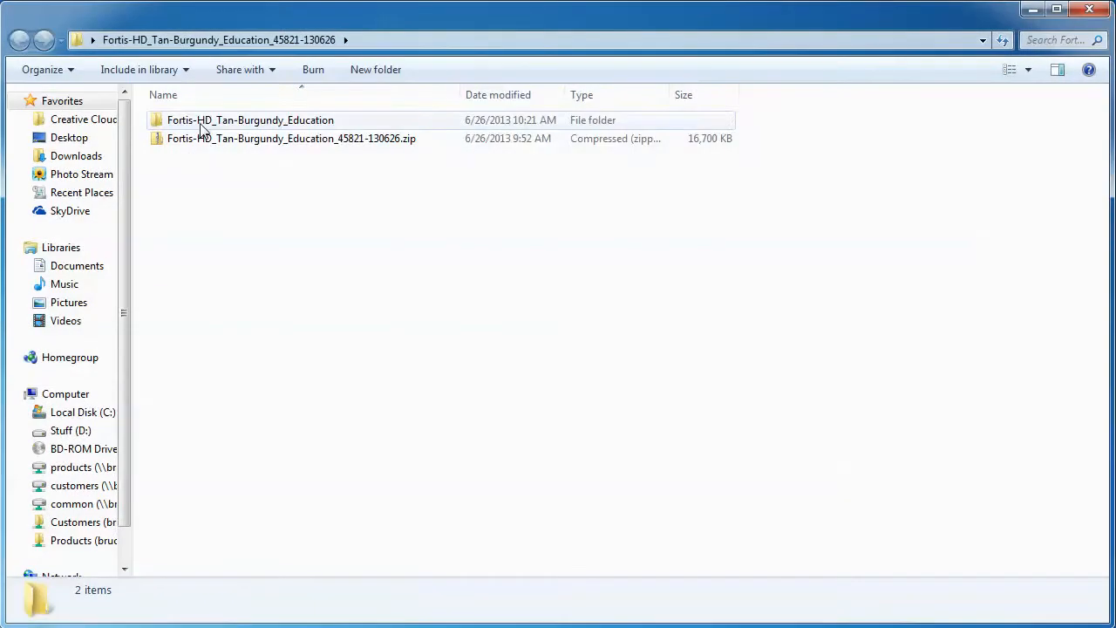
pyautogui.doubleClick(251, 118)
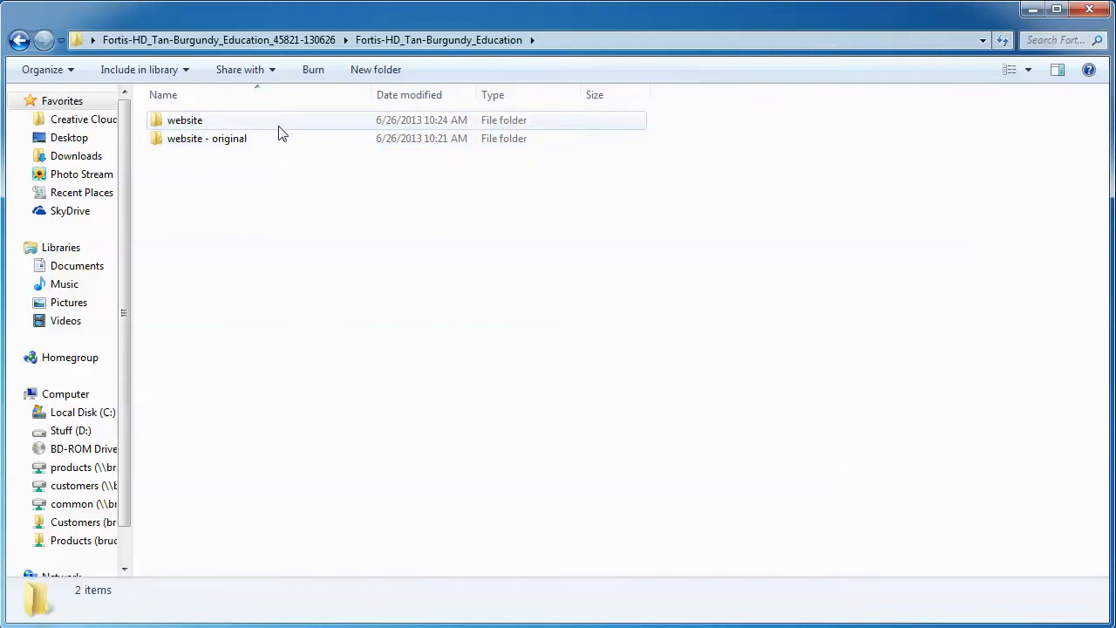
pyautogui.click(185, 119)
pyautogui.write('website2')
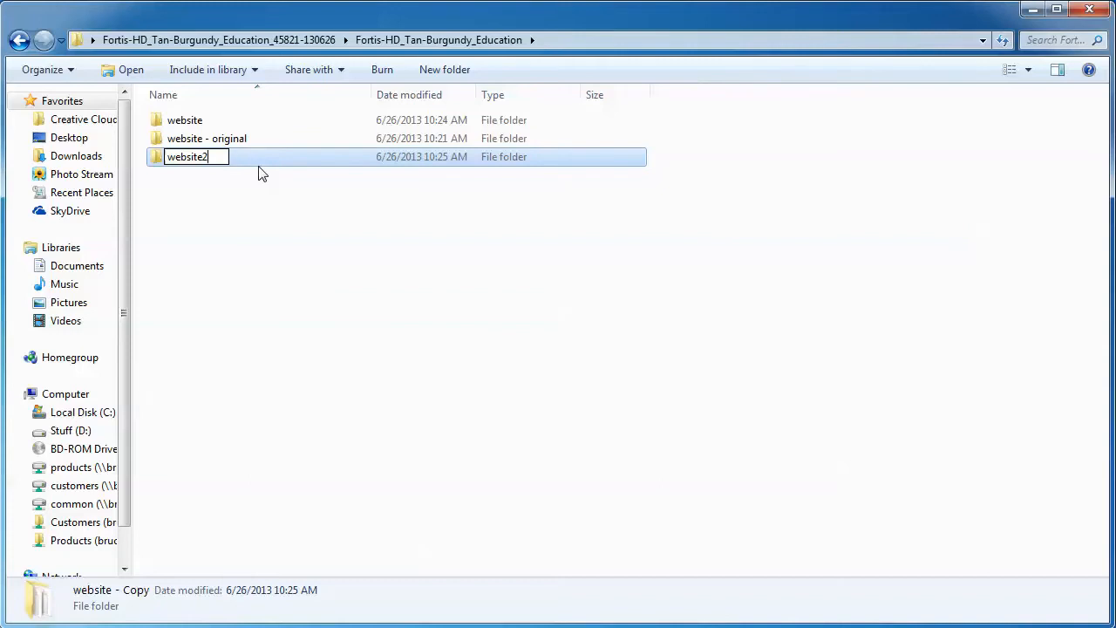
pyautogui.press('Return')
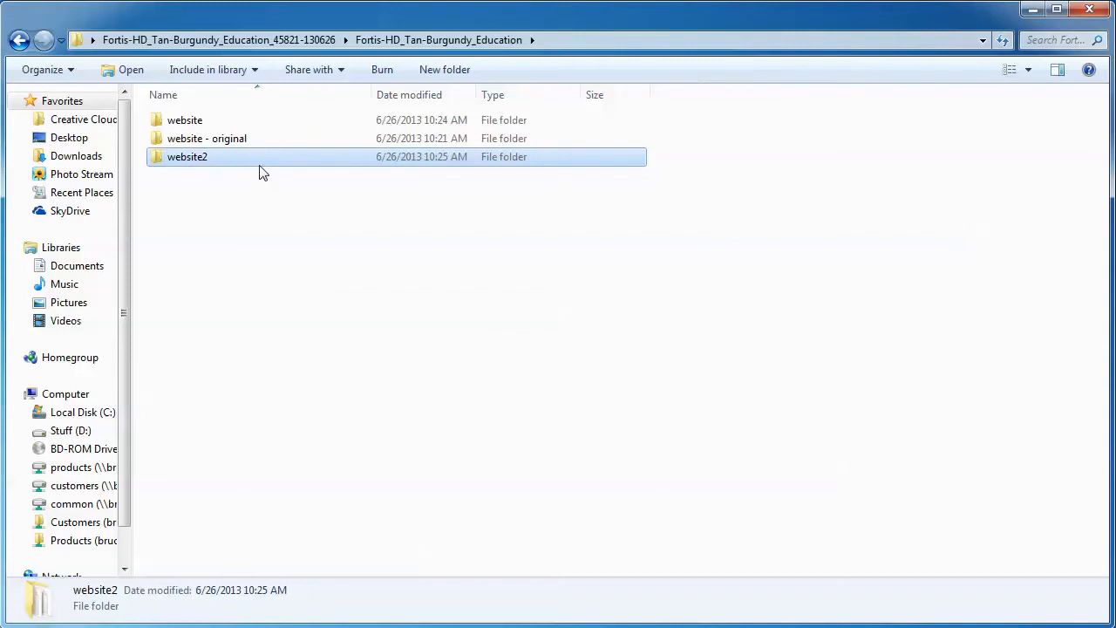
pyautogui.moveTo(251, 140)
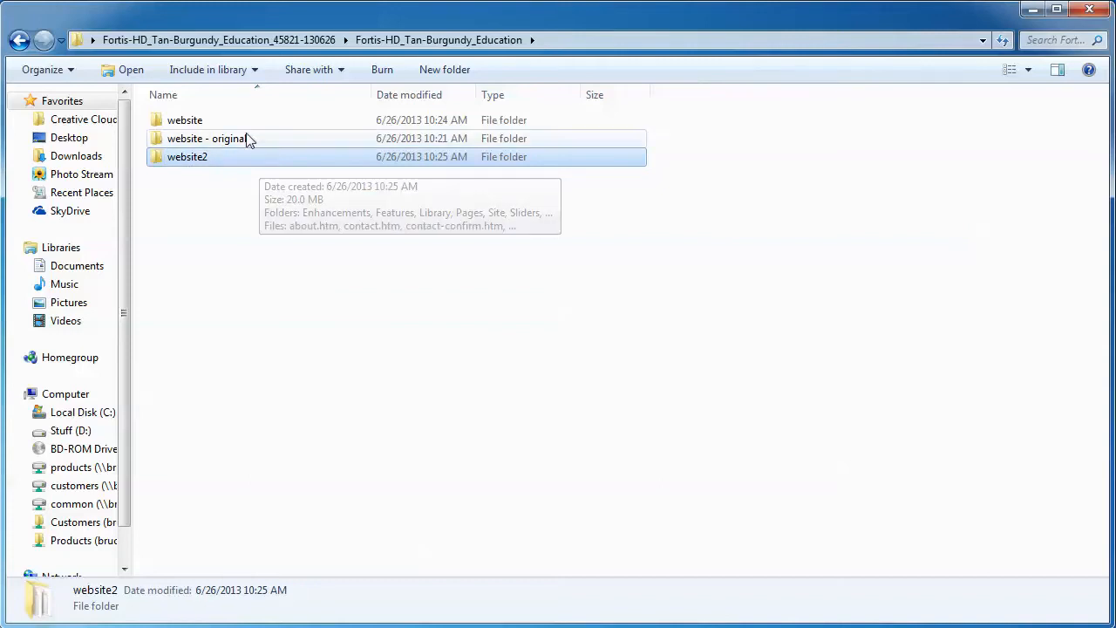
pyautogui.moveTo(341, 269)
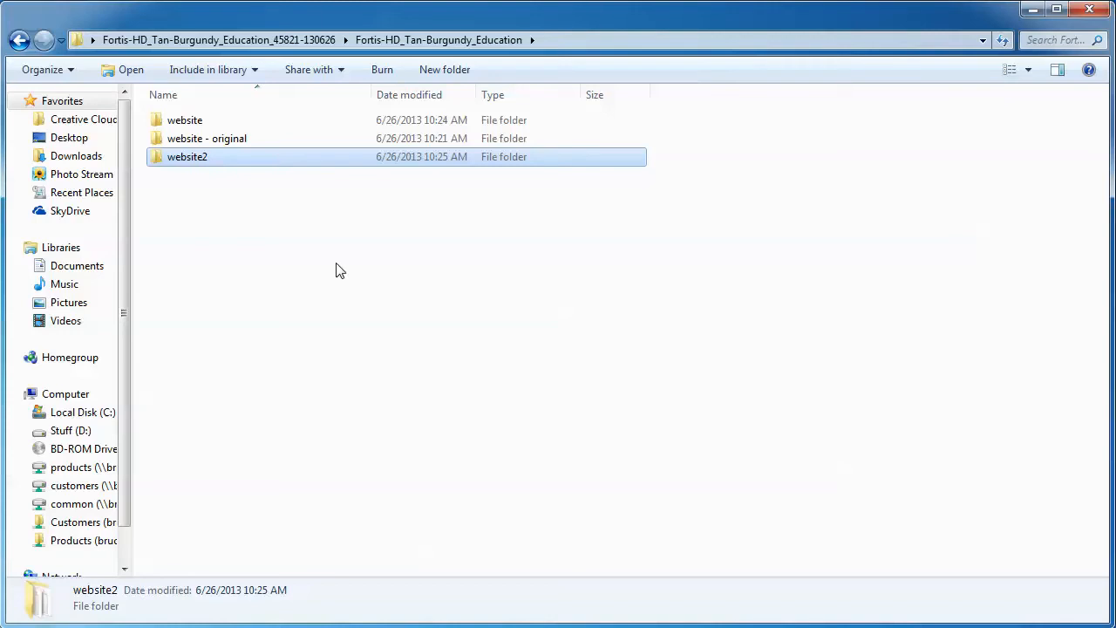
pyautogui.moveTo(401, 266)
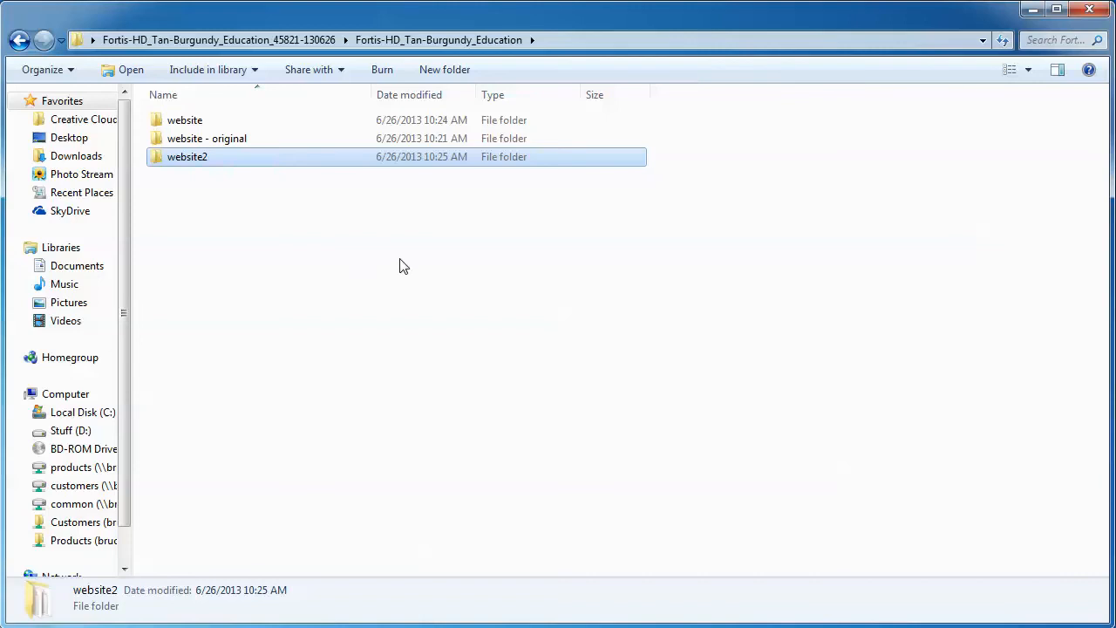
pyautogui.moveTo(305, 244)
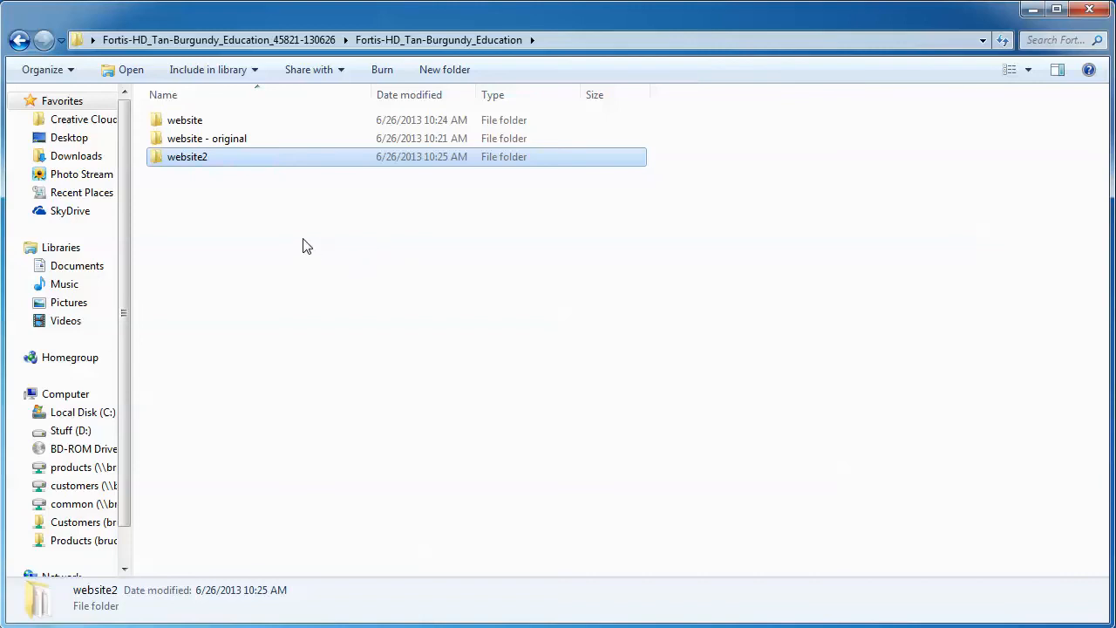